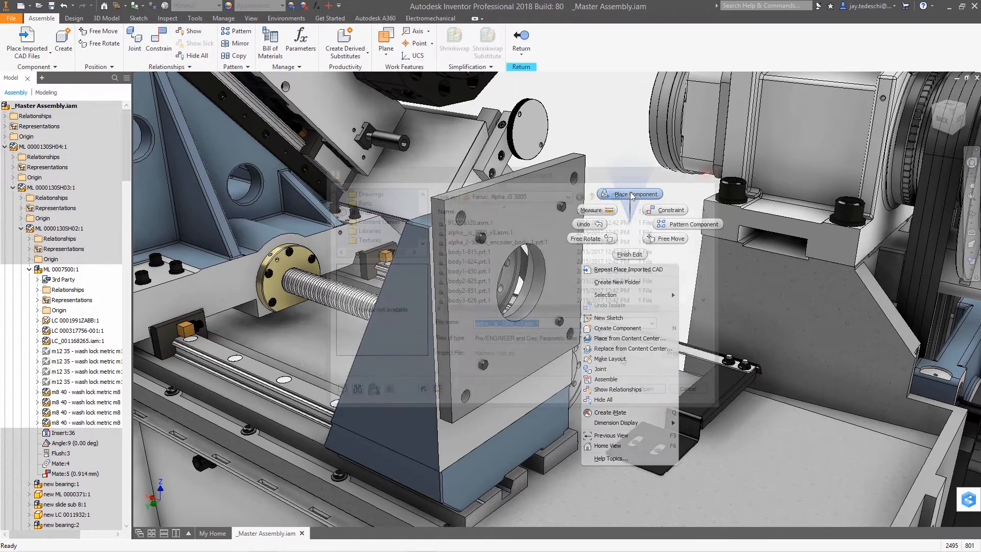
- Import alpha__is_3000_v3.asm.1 as a Reference Model and place it in the master assembly
left_click(634, 193)
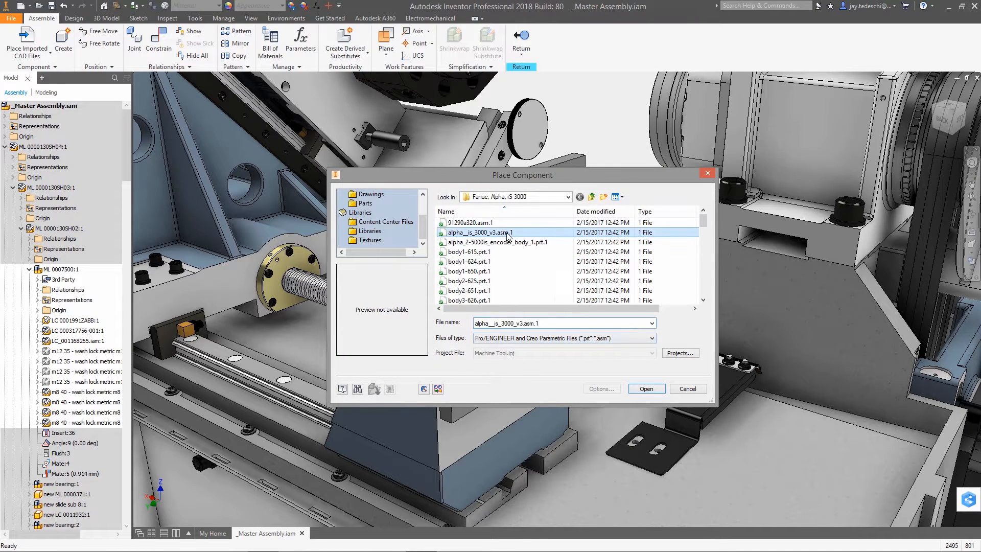
left_click(646, 389)
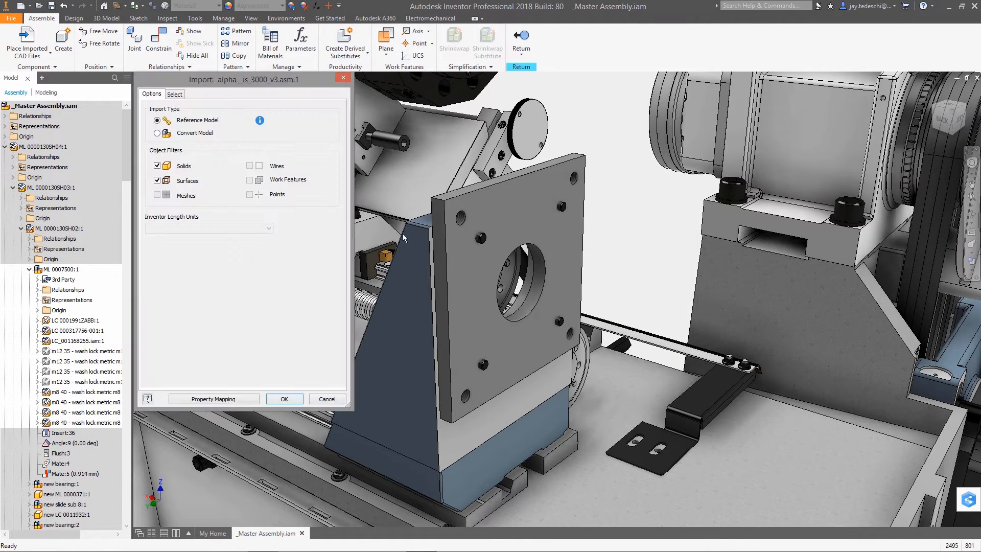
left_click(283, 399)
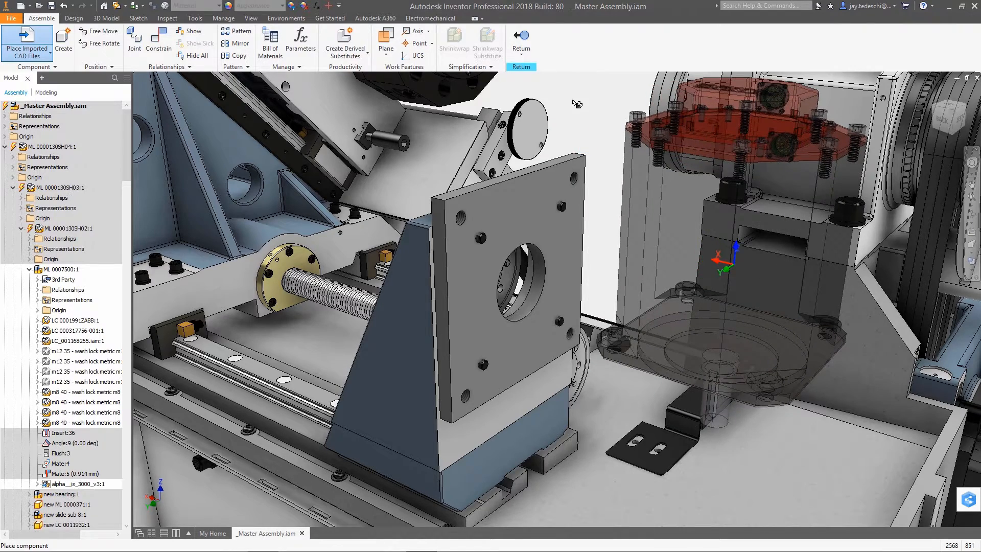
- Mate the motor flange face to the mounting plate face with an assembly constraint
left_click(159, 40)
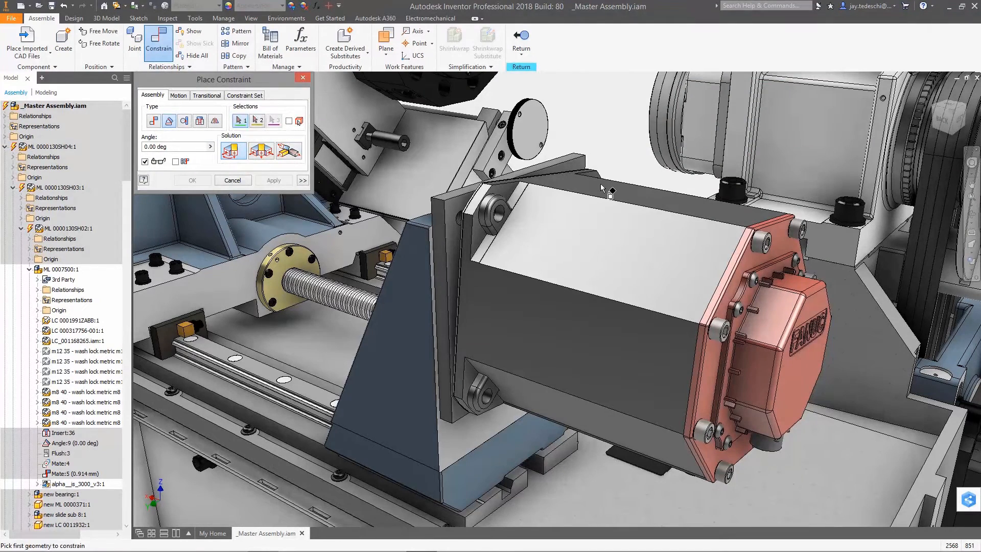
left_click(562, 175)
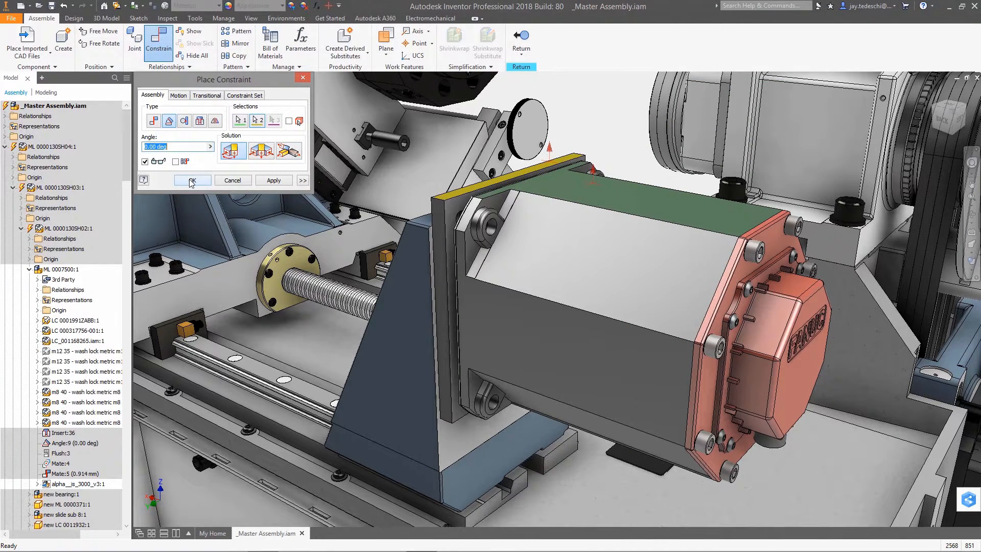
left_click(192, 180)
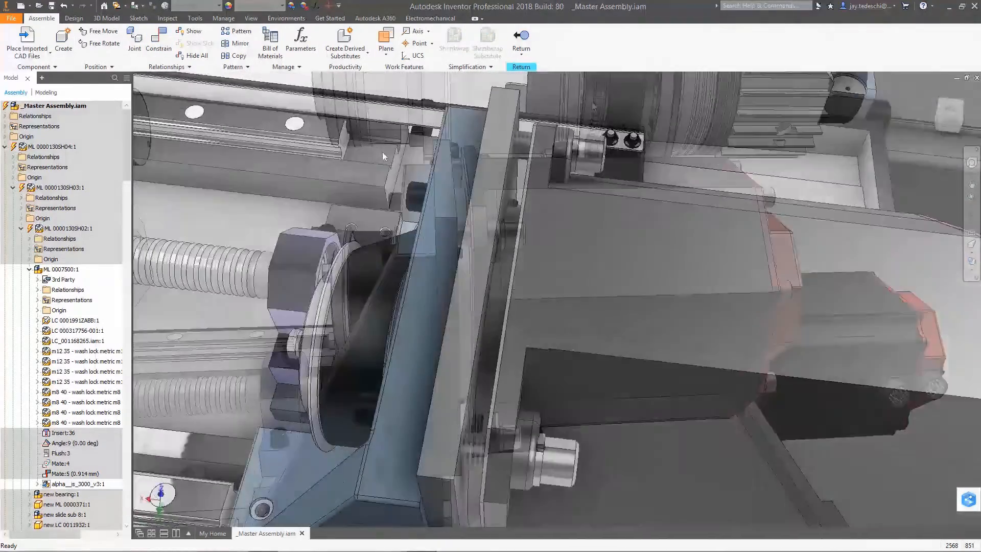
- Sketch a circle on the ML 0007500 front face and extrude it as cut Extrusion 1
left_click_drag(438, 250, 501, 250)
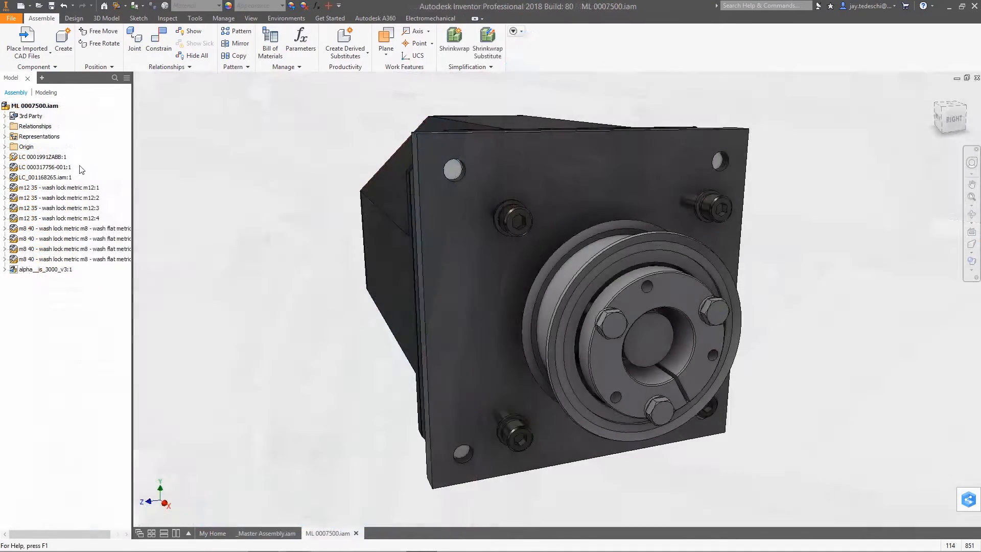
right_click(252, 169)
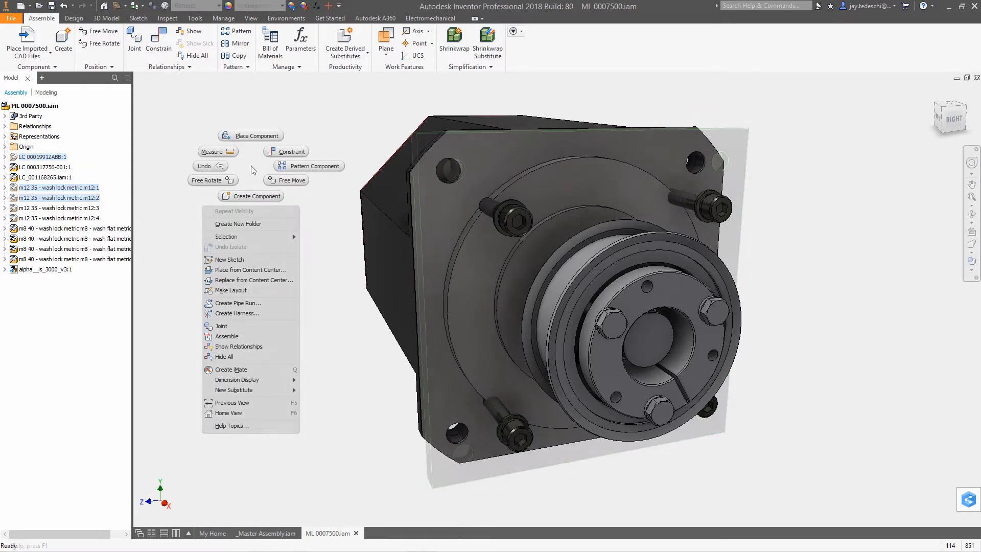
left_click(228, 258)
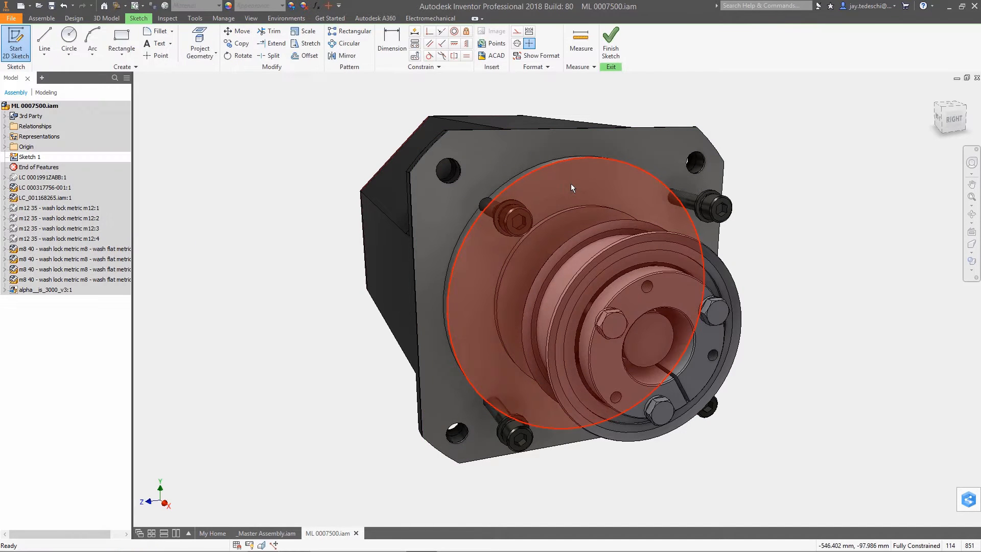
left_click(199, 44)
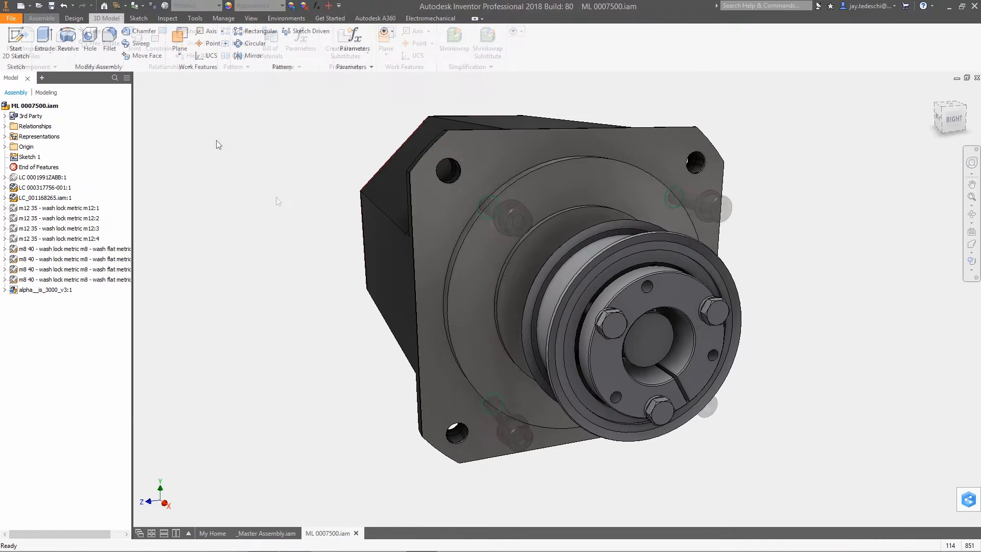
left_click(44, 41)
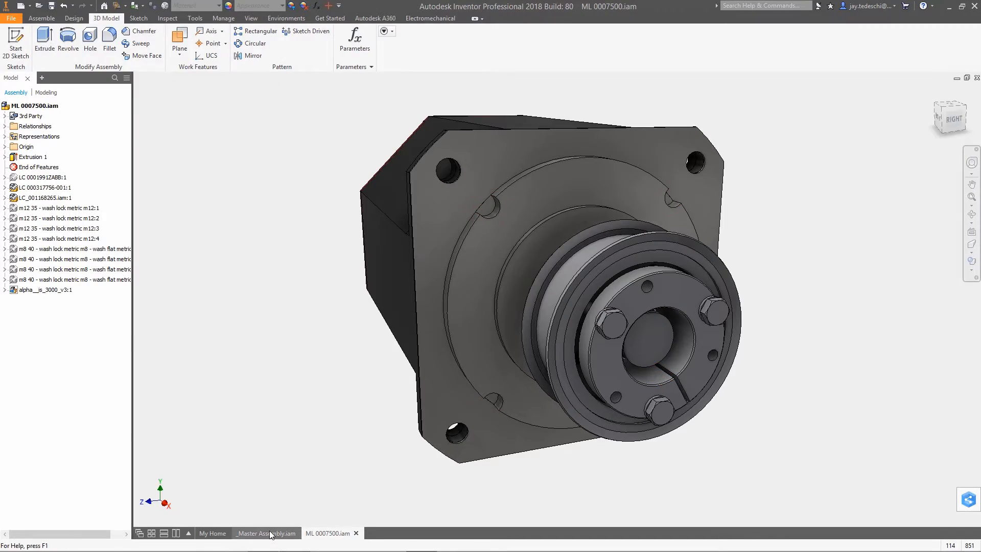
- Offset the face edge, cut a 2.00-deep remove-material recess, and regenerate the motor assembly
left_click(263, 533)
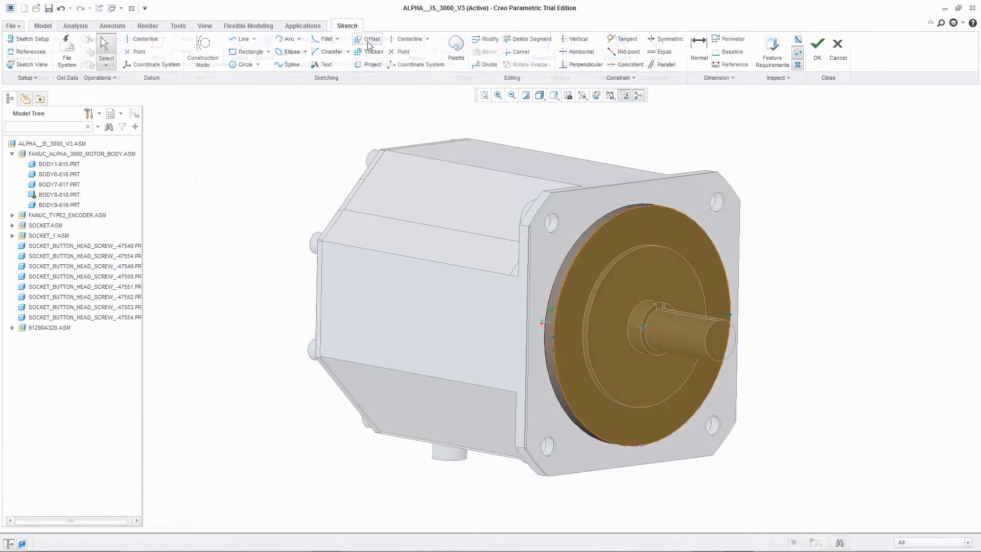
left_click(370, 39)
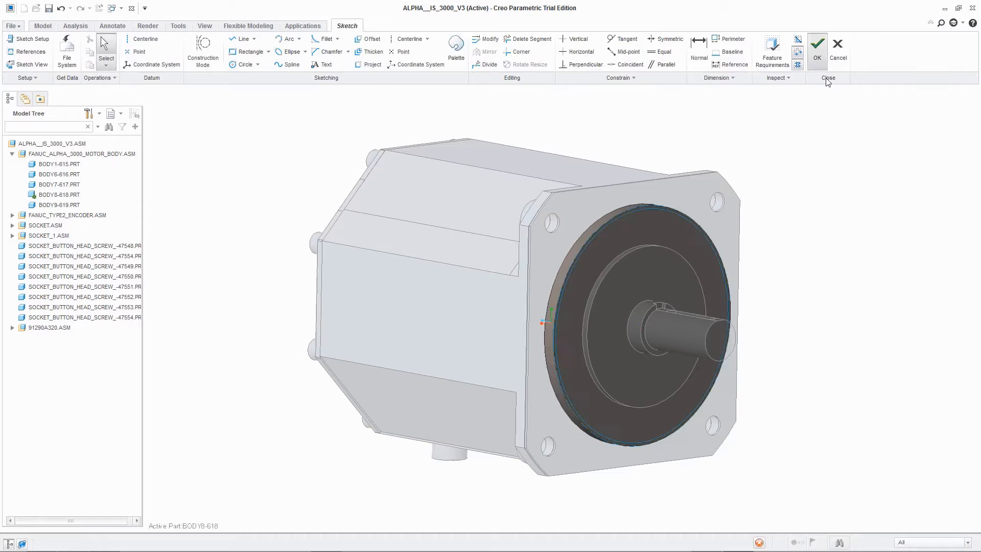
left_click(816, 44)
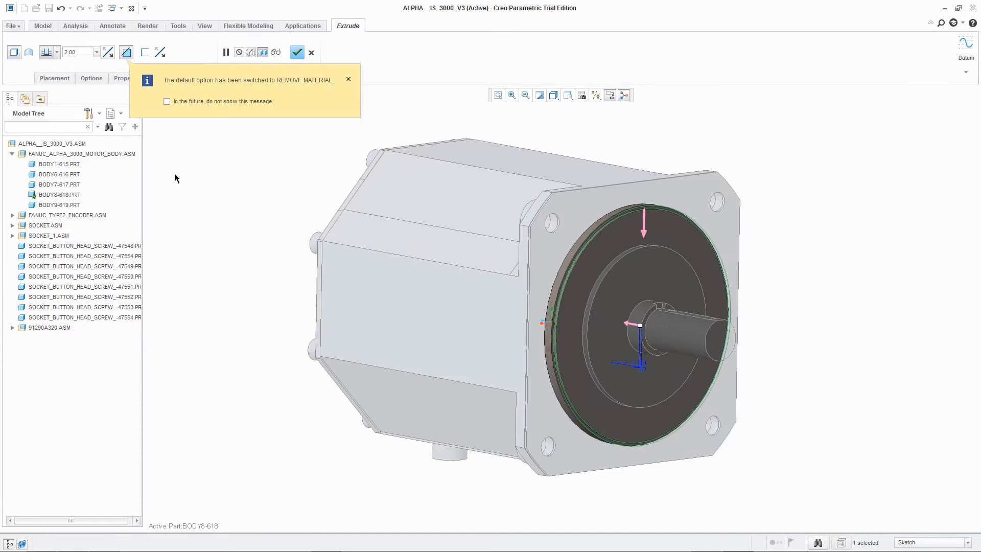
right_click(53, 143)
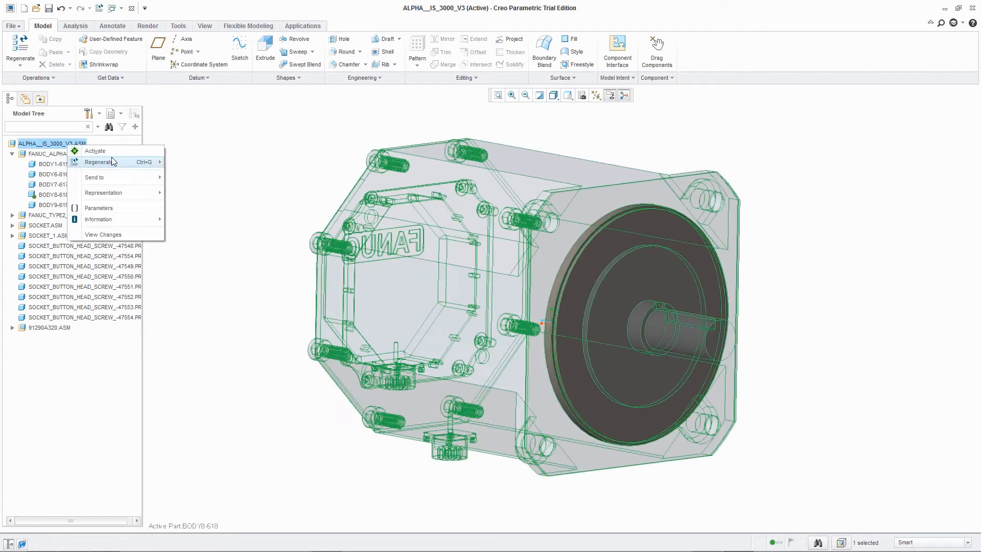
left_click(94, 150)
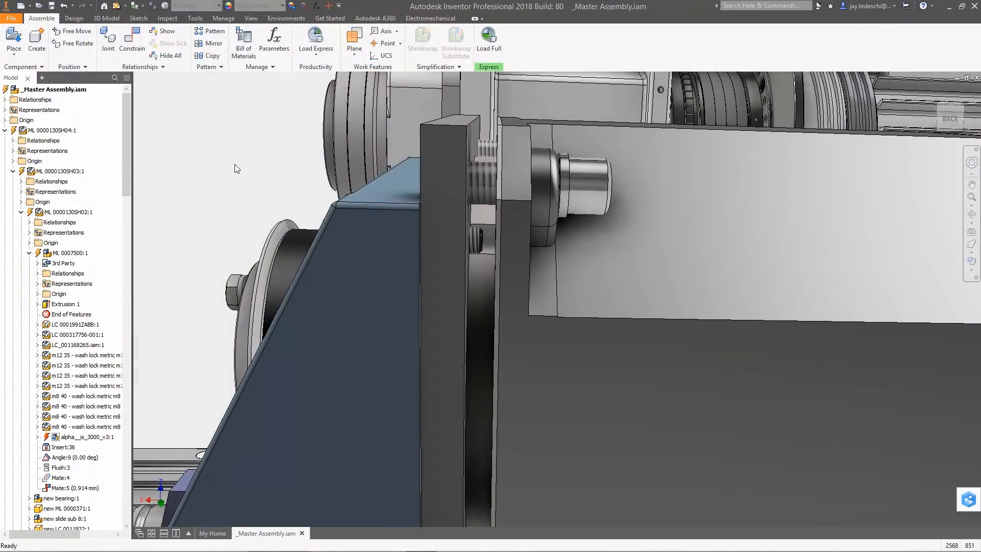
- Update the master assembly so the referenced motor shows the new Creo recess
left_click(86, 436)
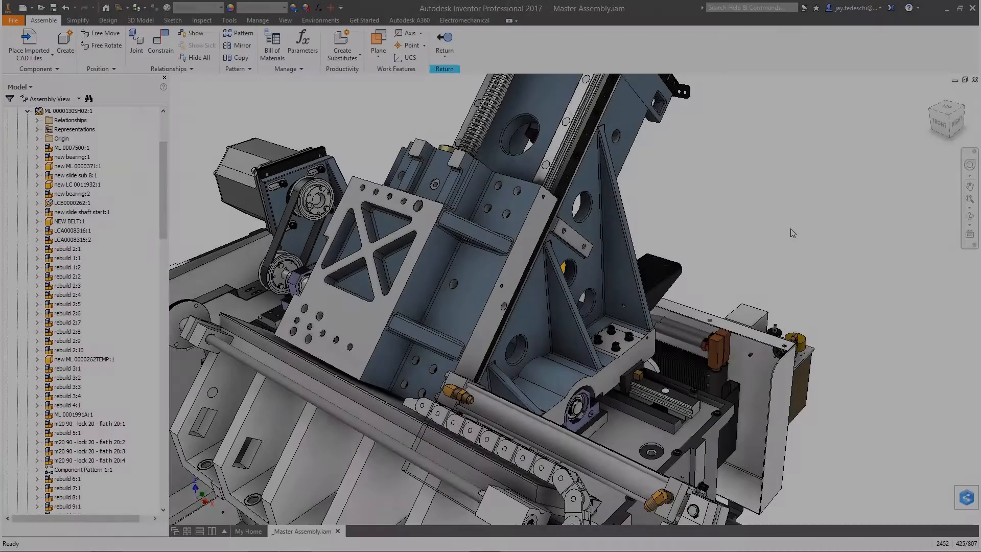
- Place ML 0000008.iam into the master assembly and start a constraint on it
left_click(29, 46)
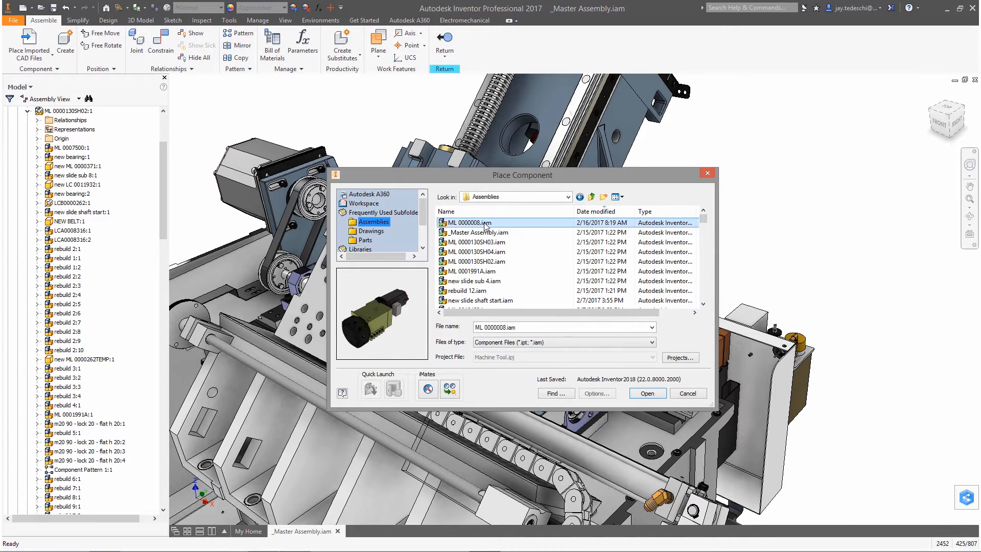
left_click(648, 393)
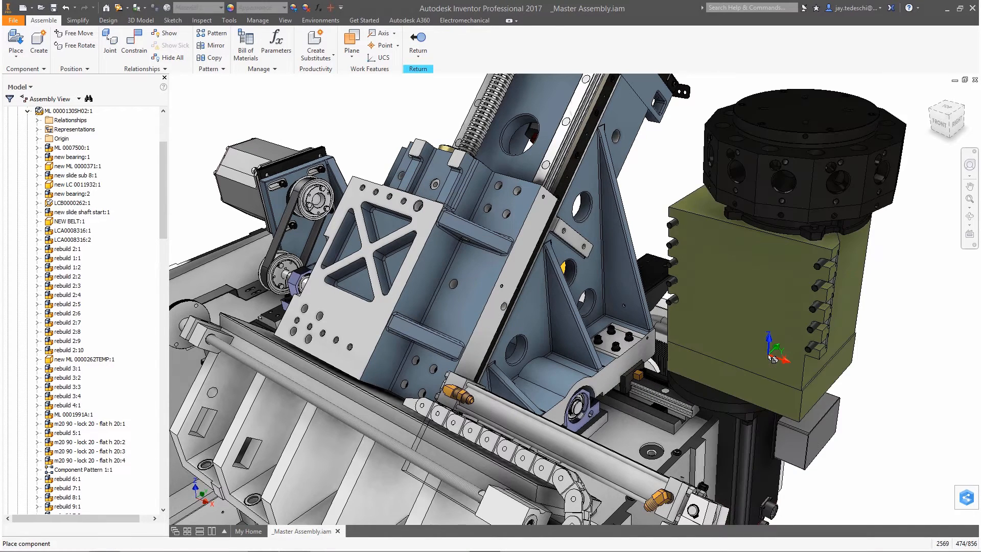
right_click(772, 357)
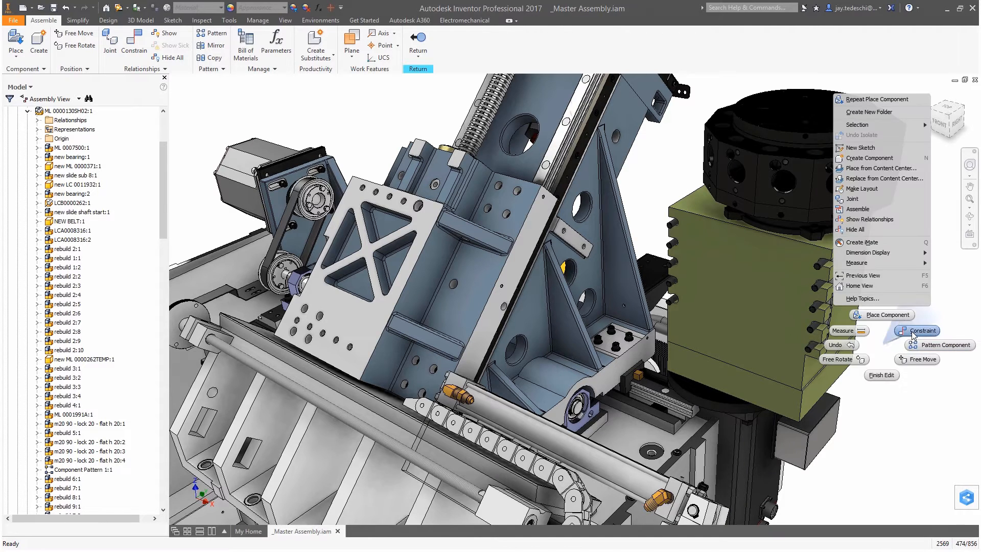
left_click(921, 330)
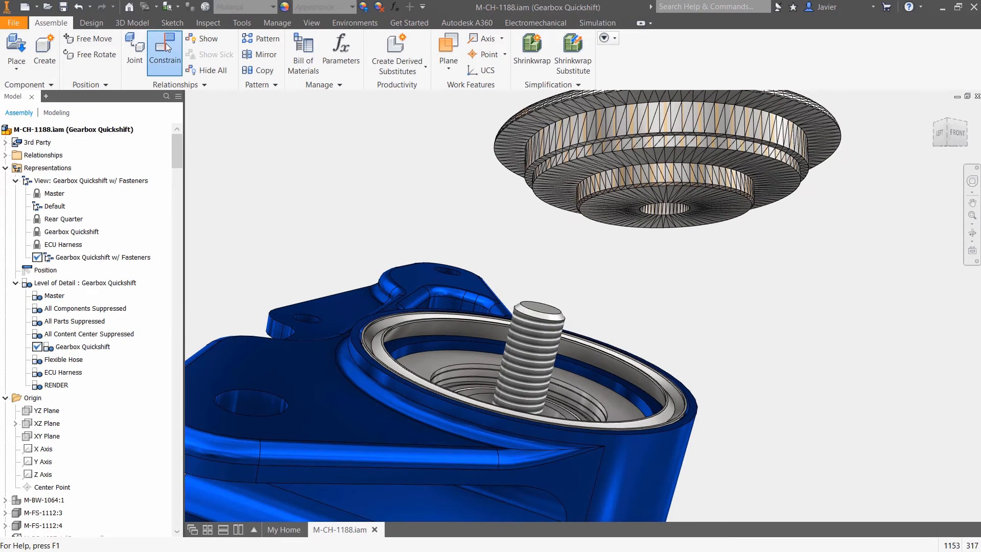
- Begin a constraint by picking geometry on the triangulated mesh part
left_click(165, 47)
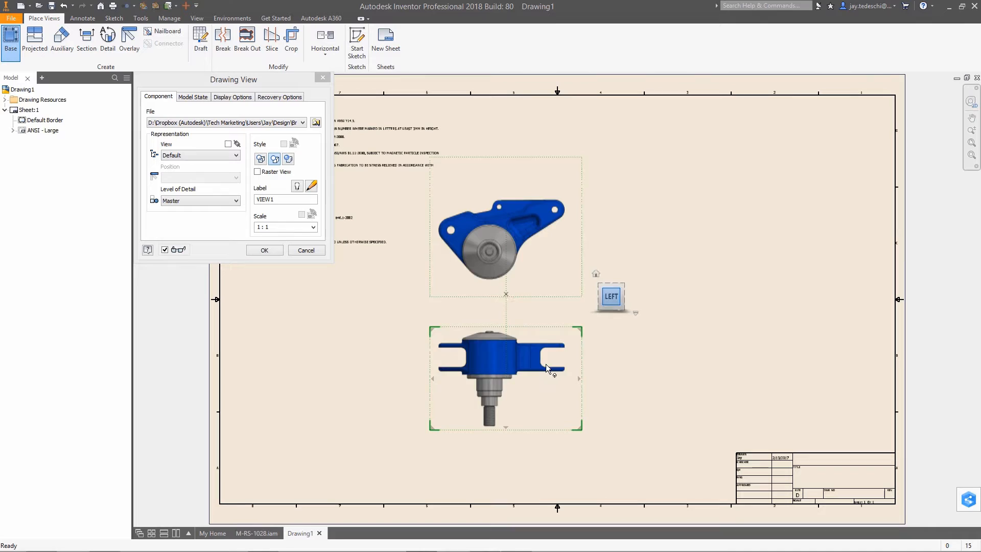
- Create the base and projected views of M-RS-1028 and place section A-A beside the front view
left_click(264, 250)
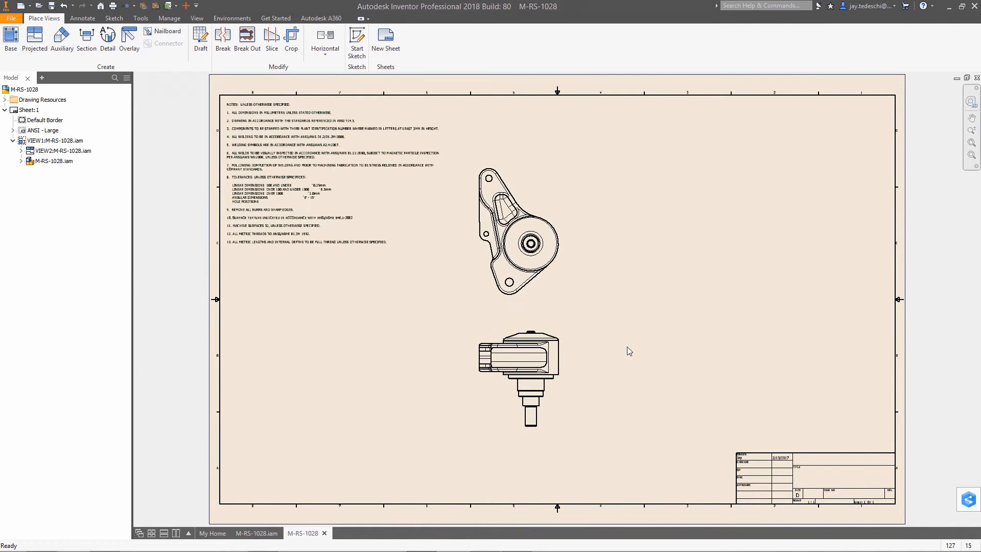
left_click(86, 41)
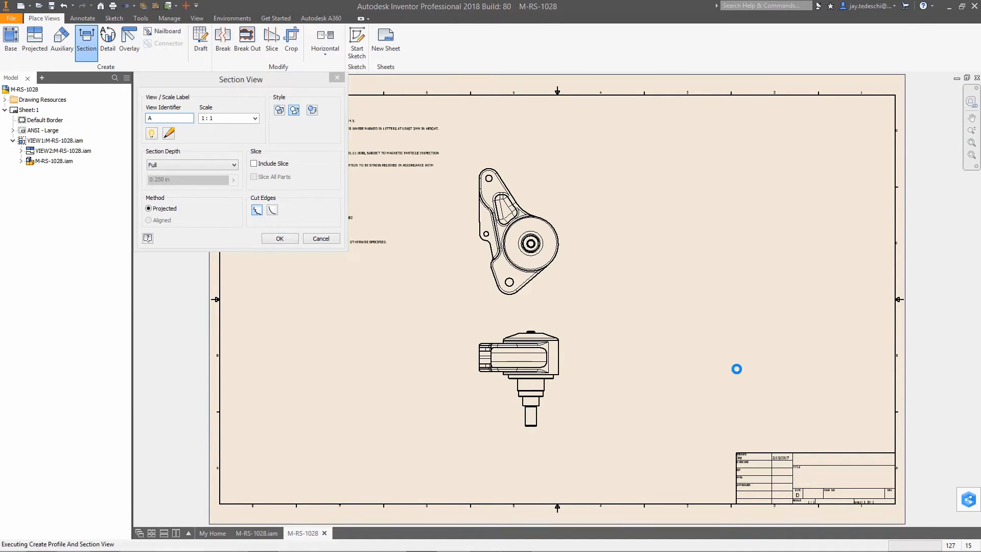
left_click(279, 238)
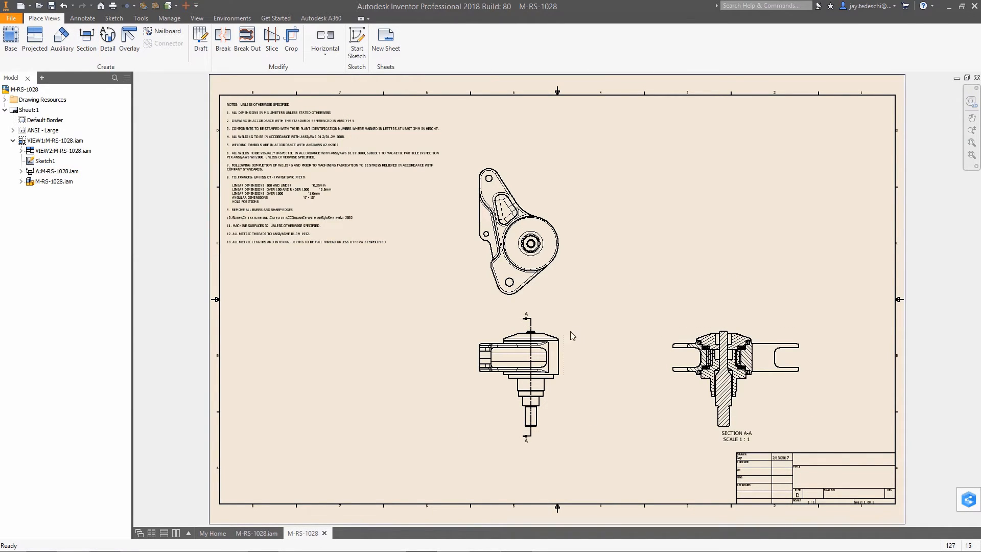
- Project a shaded isometric view from the top view and place it at upper right
left_click(34, 41)
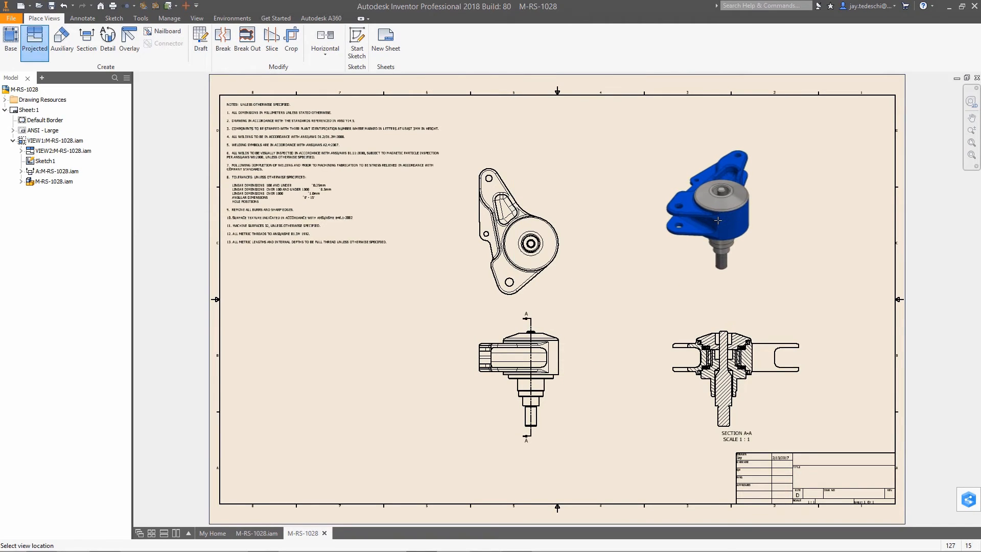
left_click(693, 270)
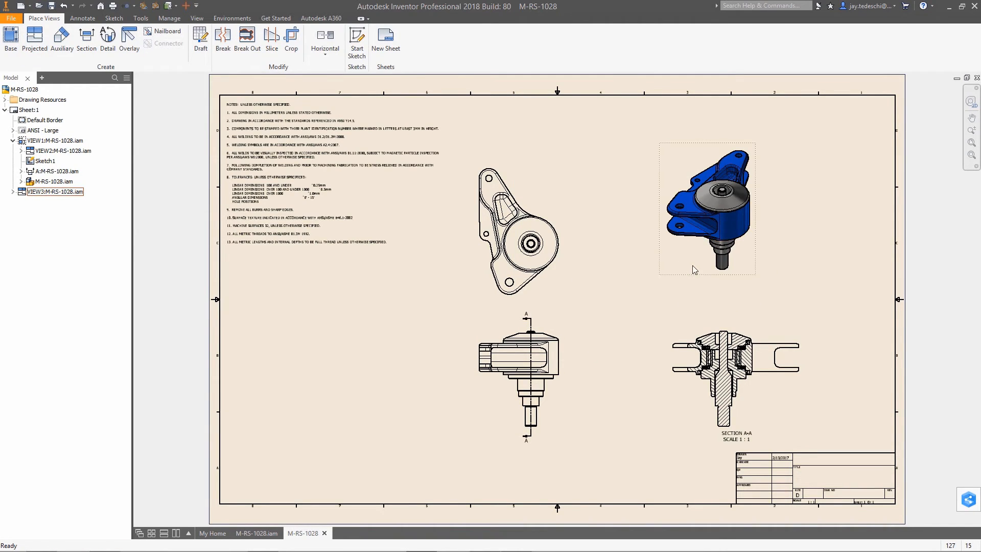
left_click(82, 17)
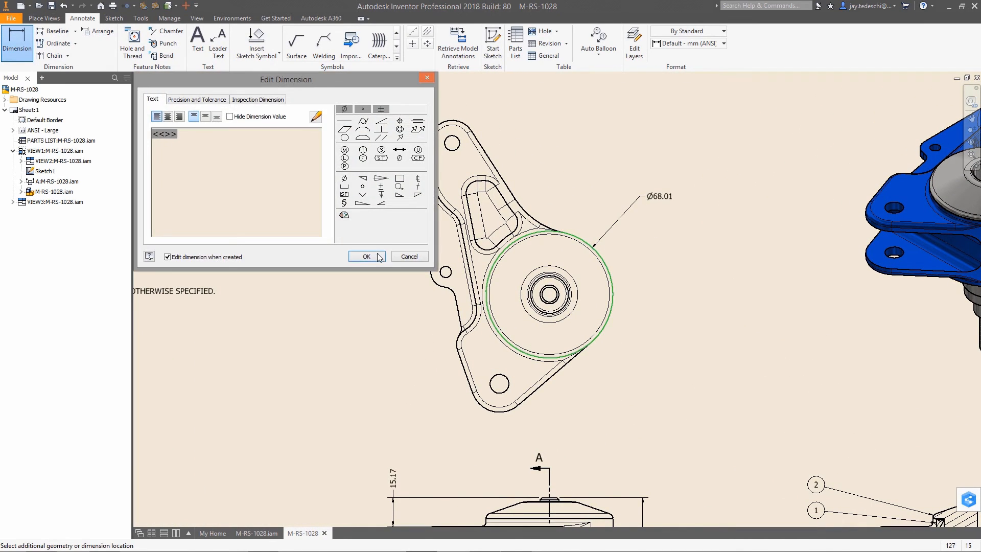
- Confirm the Ø68.01 diameter dimension on the top view's outer circle
left_click(366, 256)
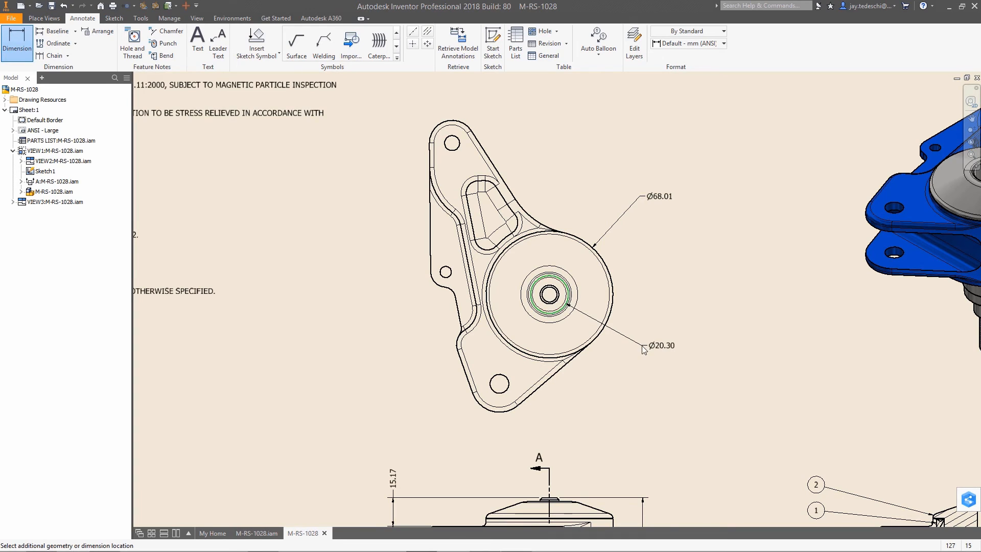